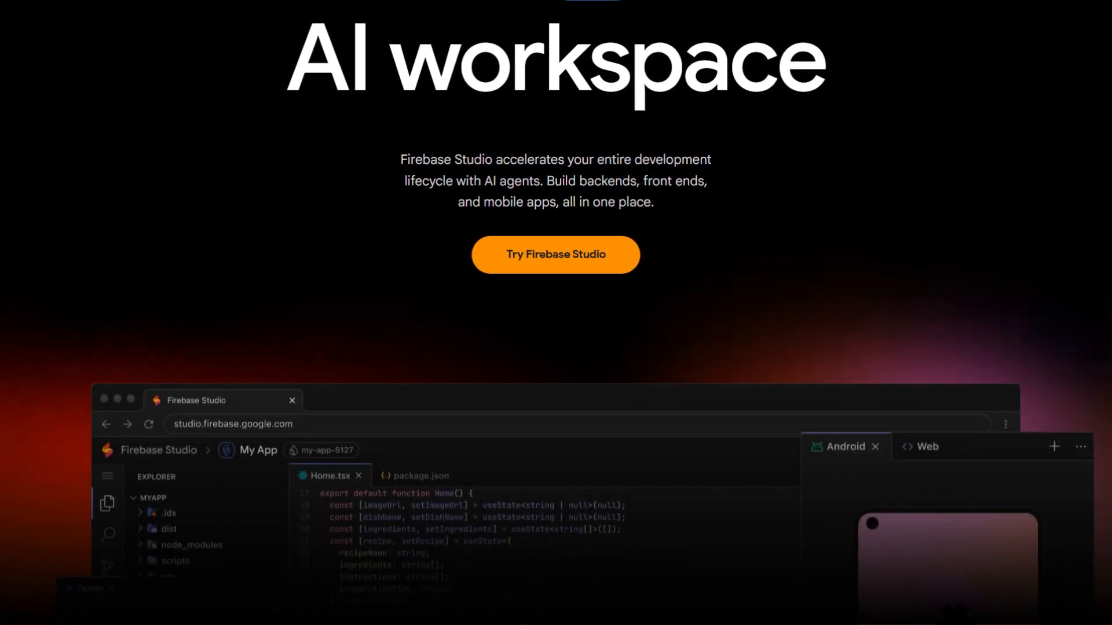
scroll(down, 3)
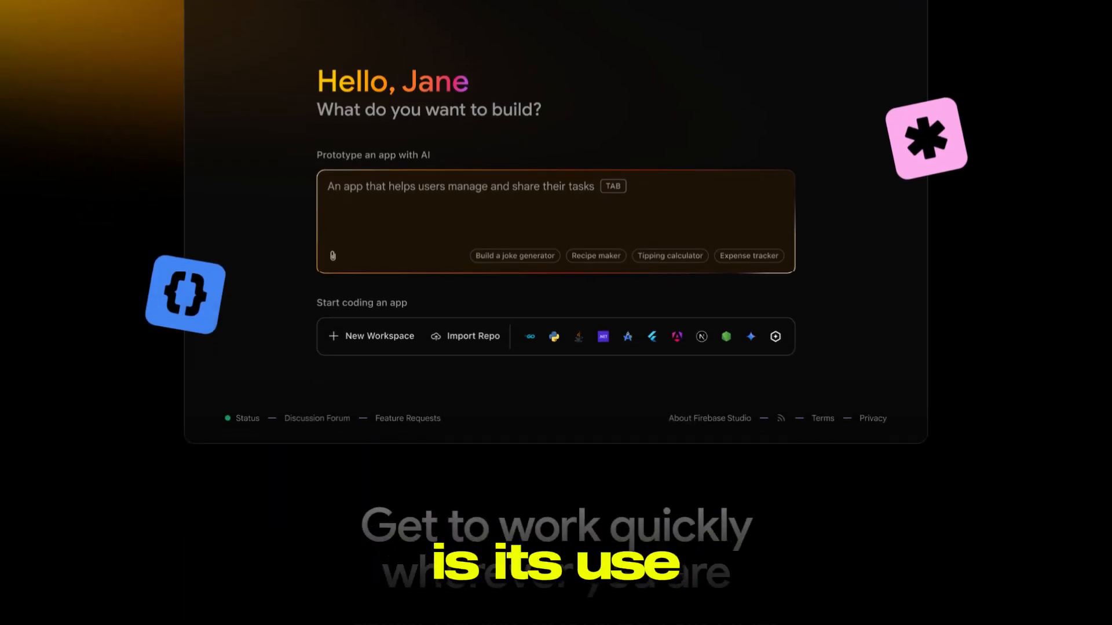
scroll(down, 3)
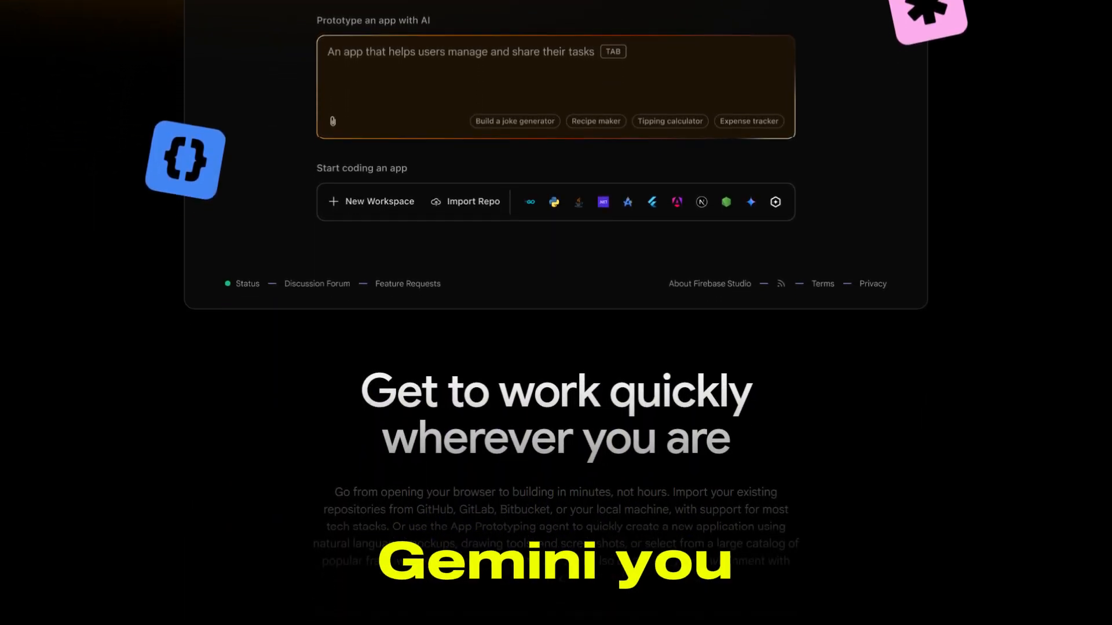
scroll(down, 3)
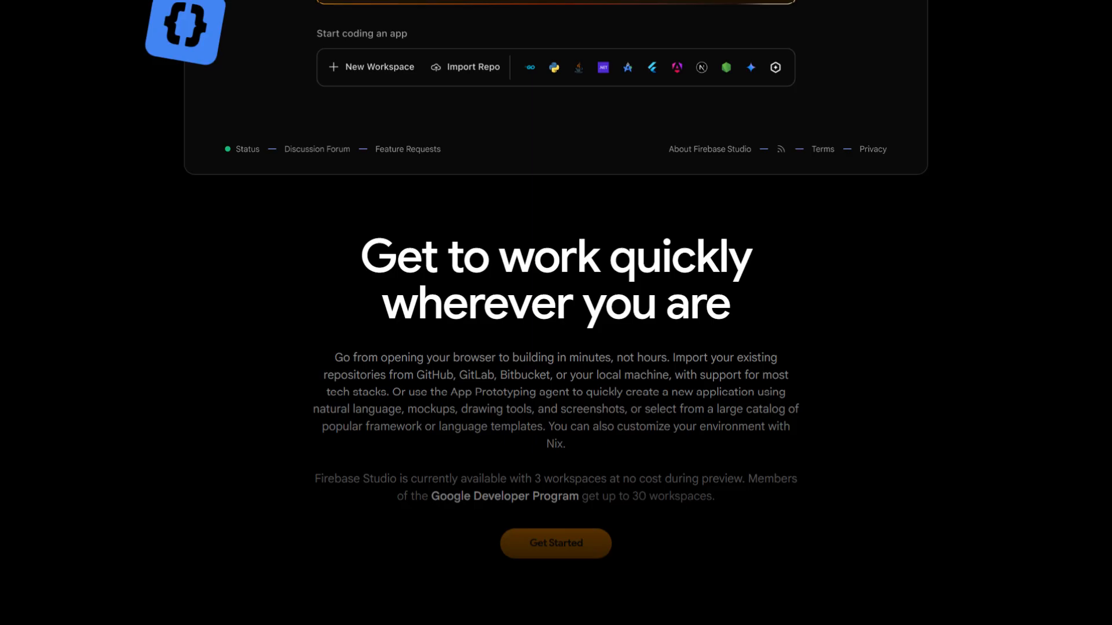
scroll(down, 3)
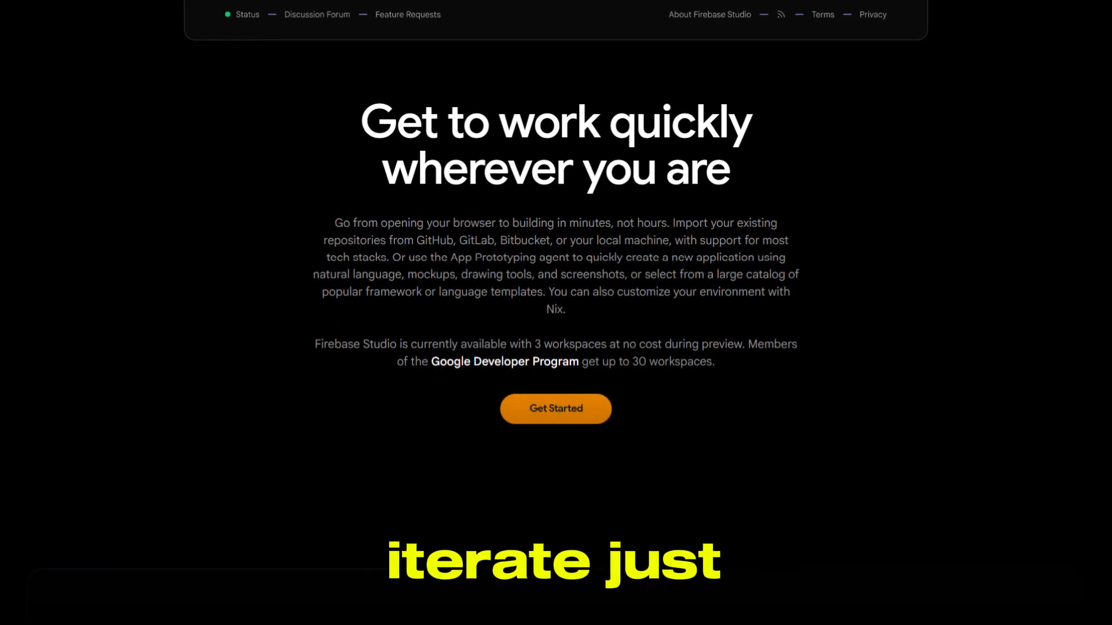
scroll(down, 3)
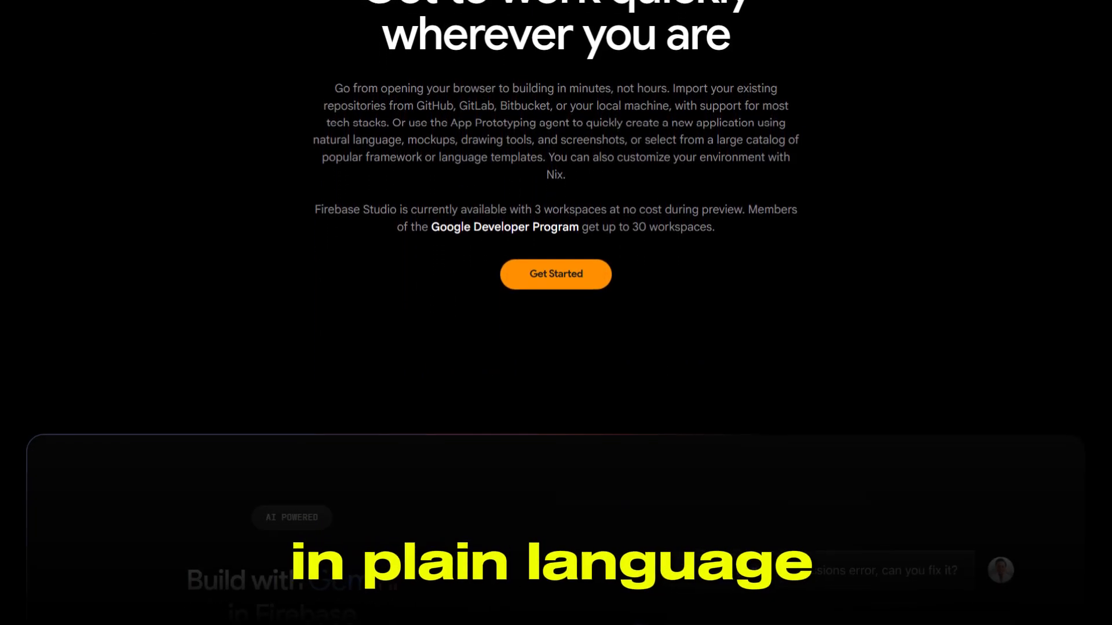
scroll(down, 3)
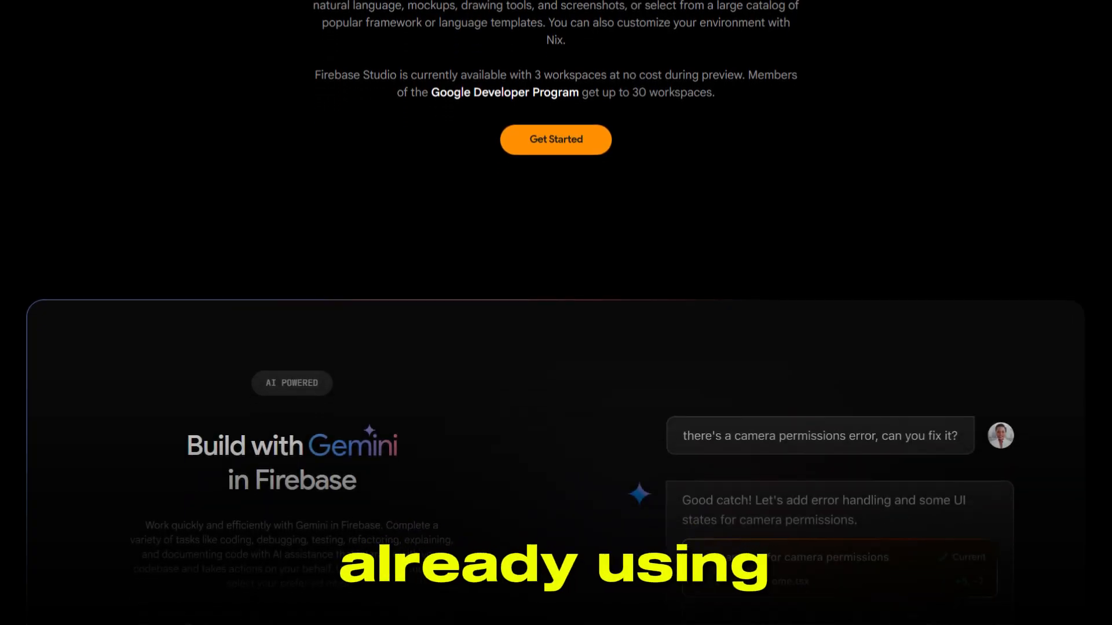
scroll(down, 3)
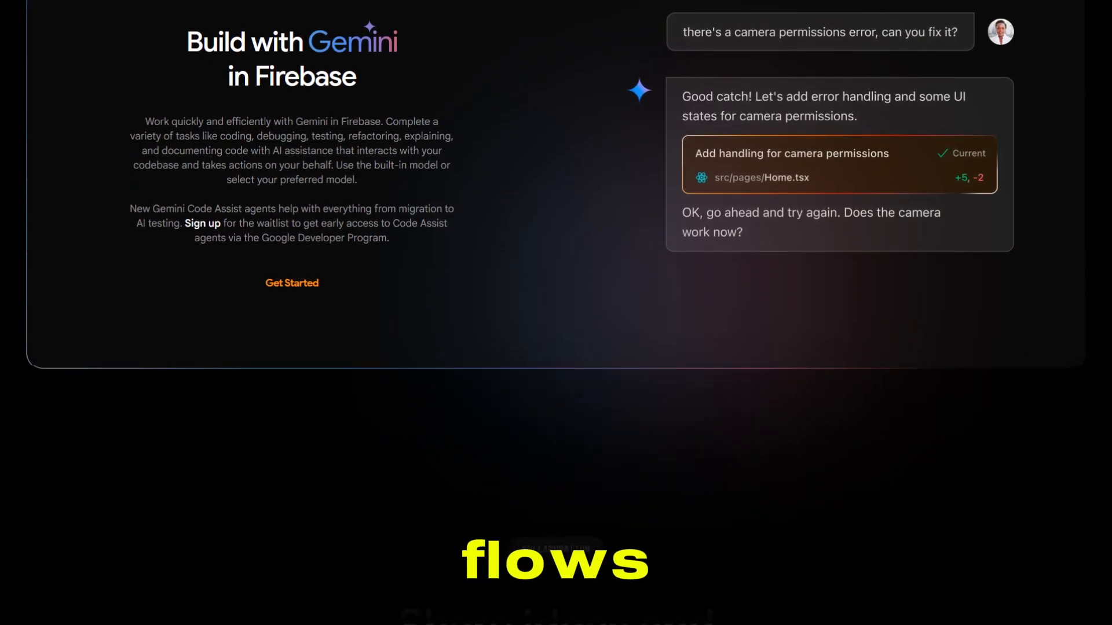
scroll(down, 3)
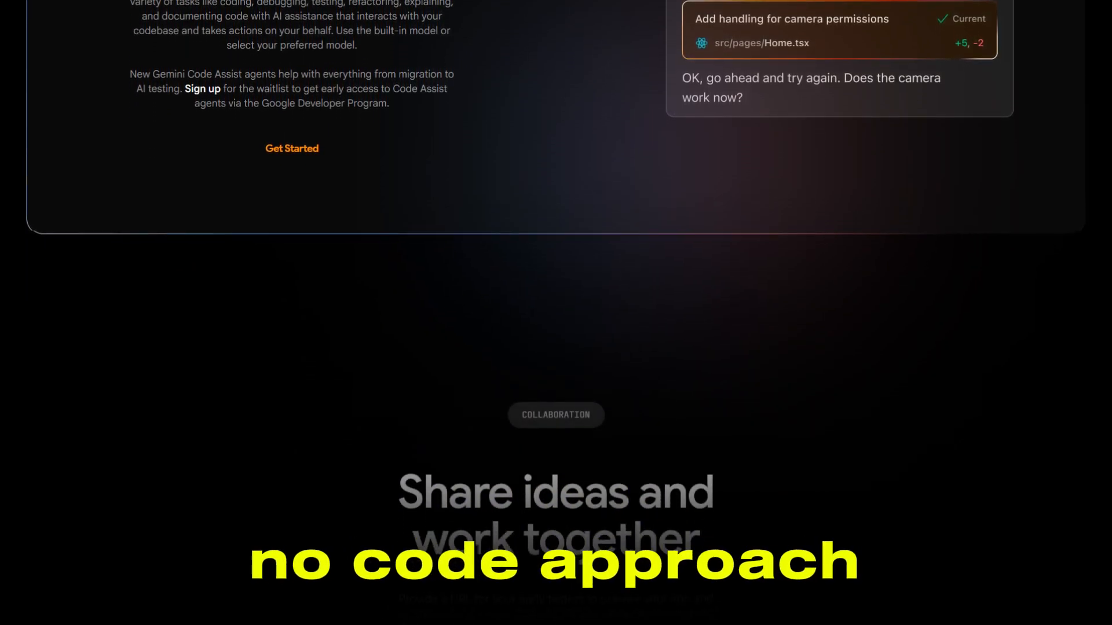
scroll(down, 3)
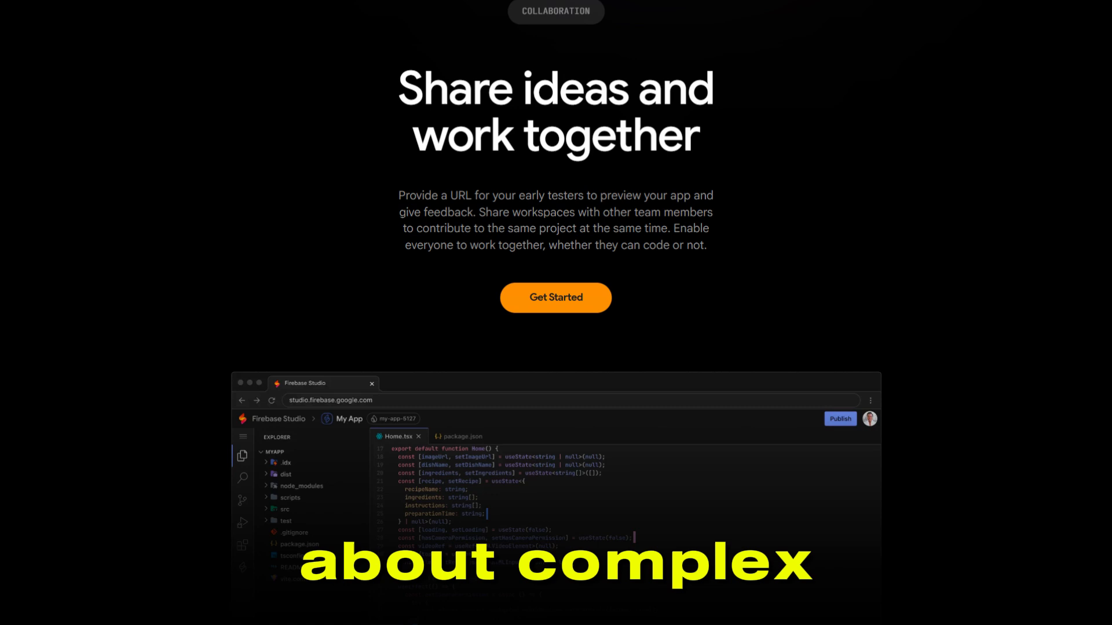
scroll(down, 3)
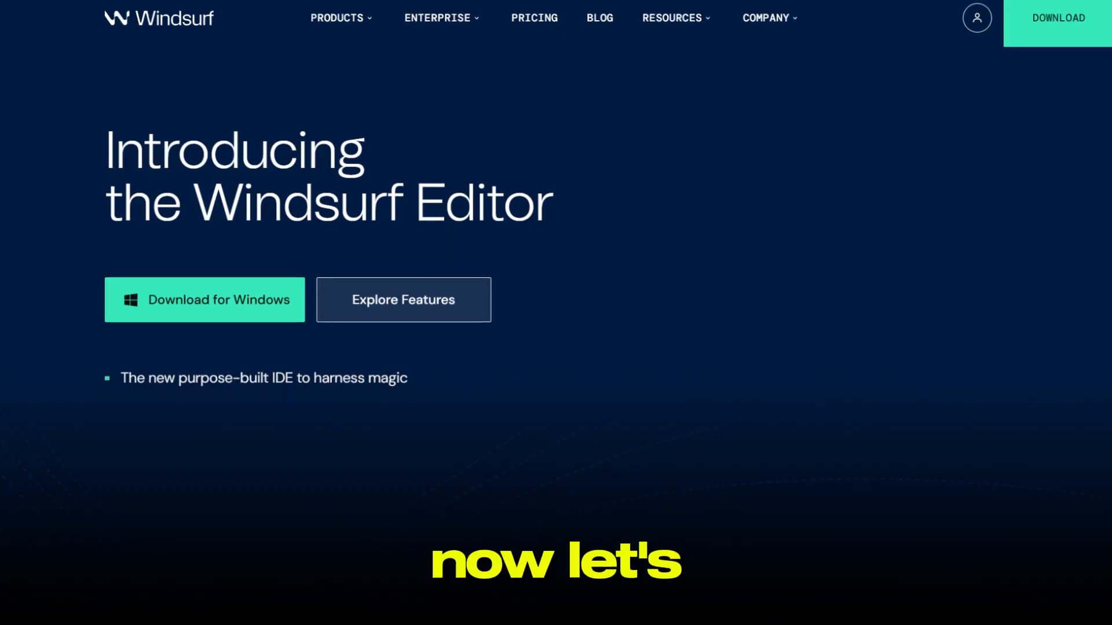
scroll(down, 3)
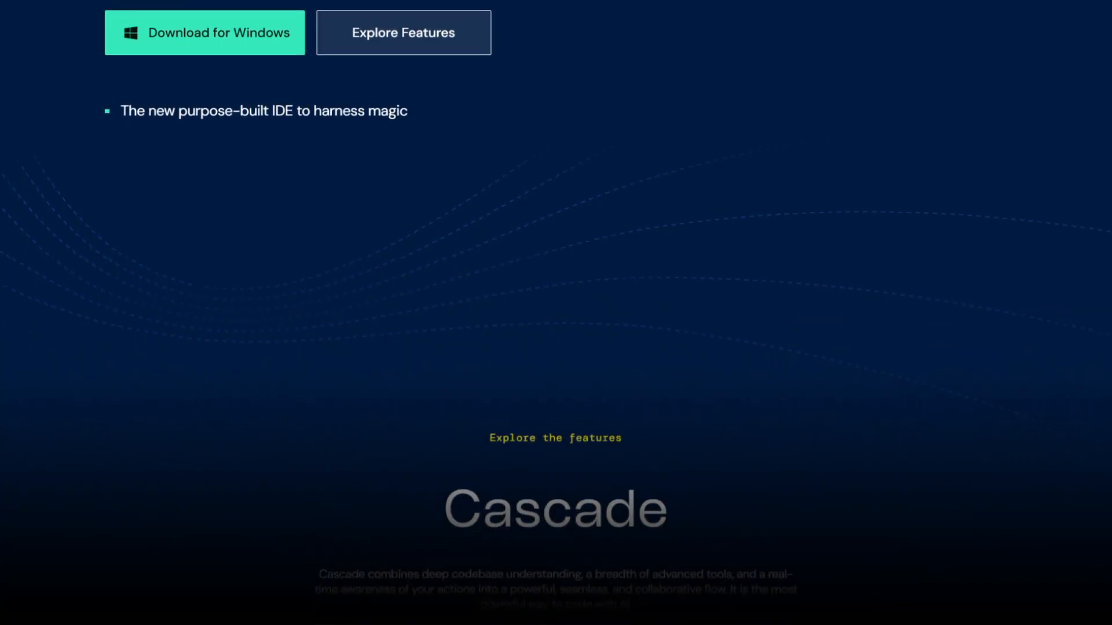
scroll(down, 3)
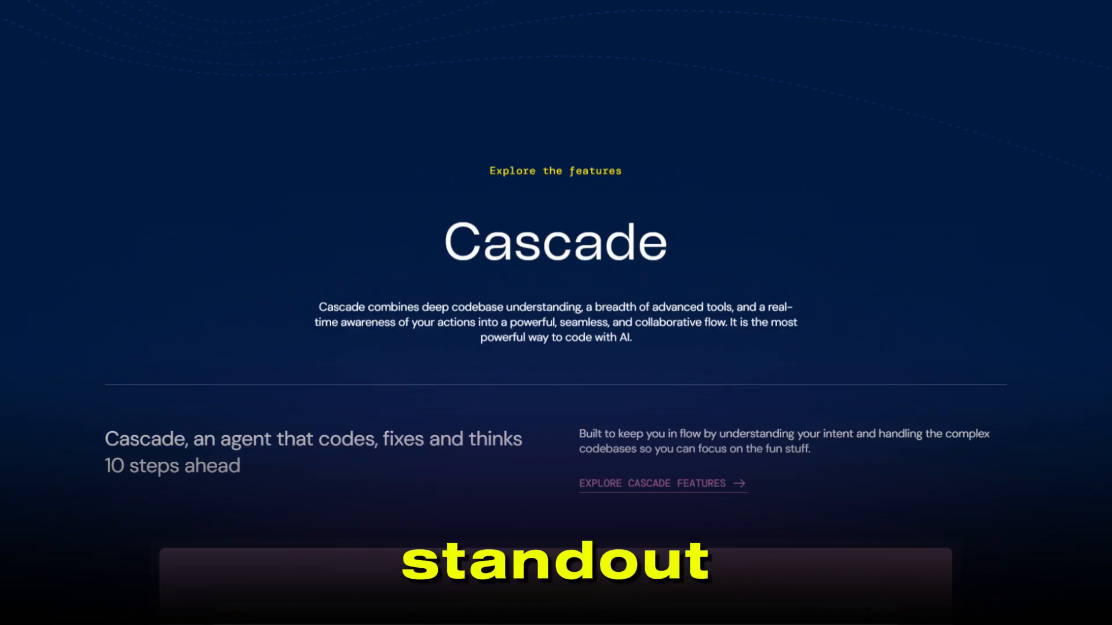
scroll(down, 3)
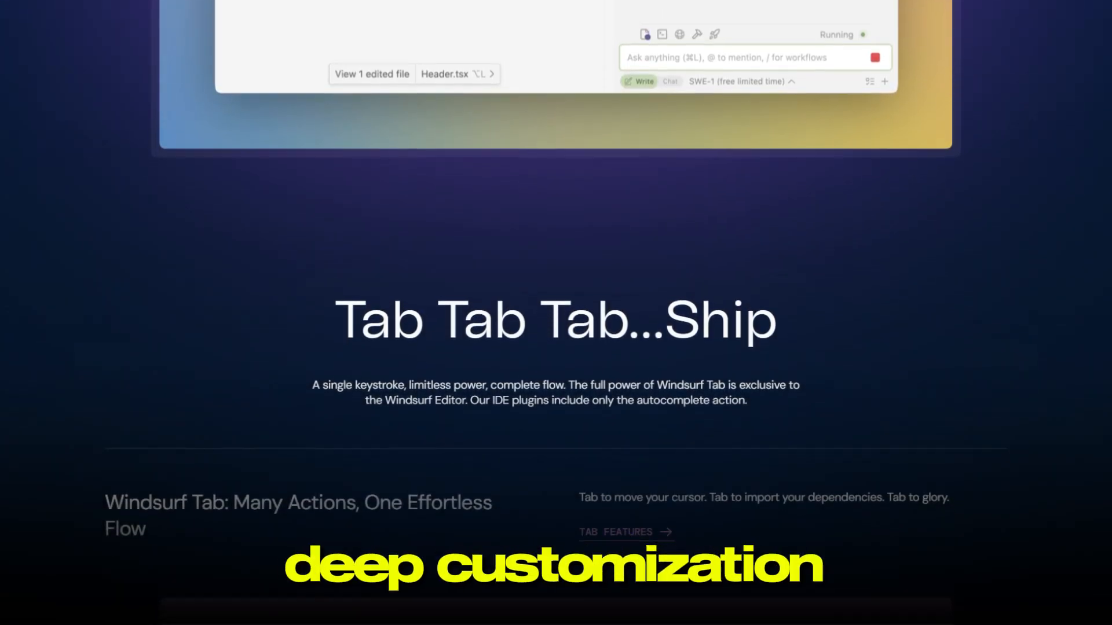
scroll(down, 3)
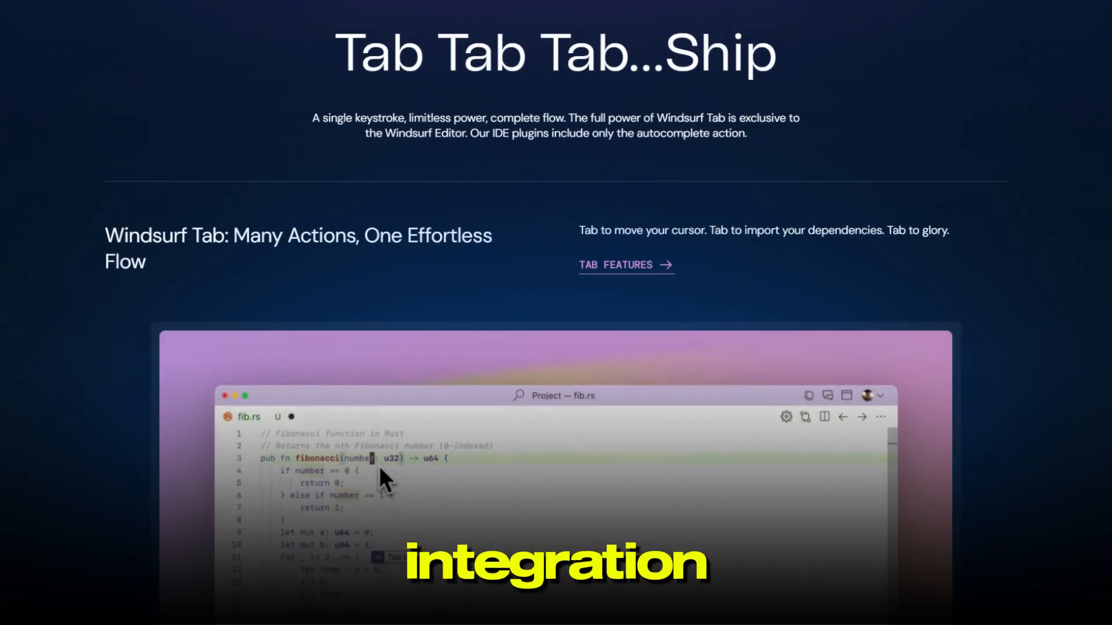
scroll(down, 3)
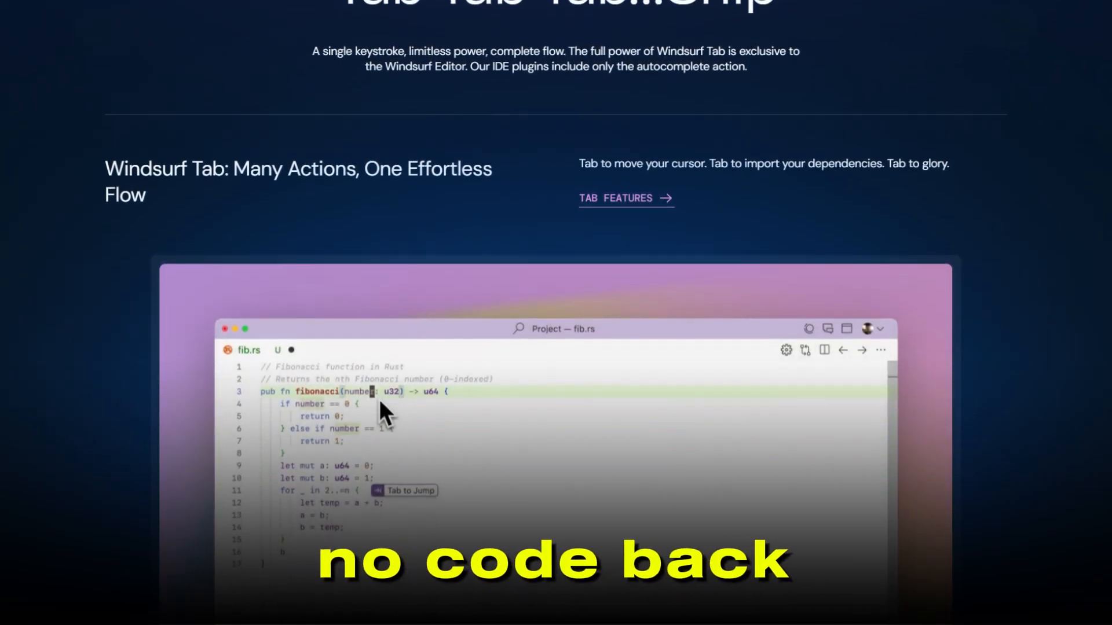
scroll(down, 3)
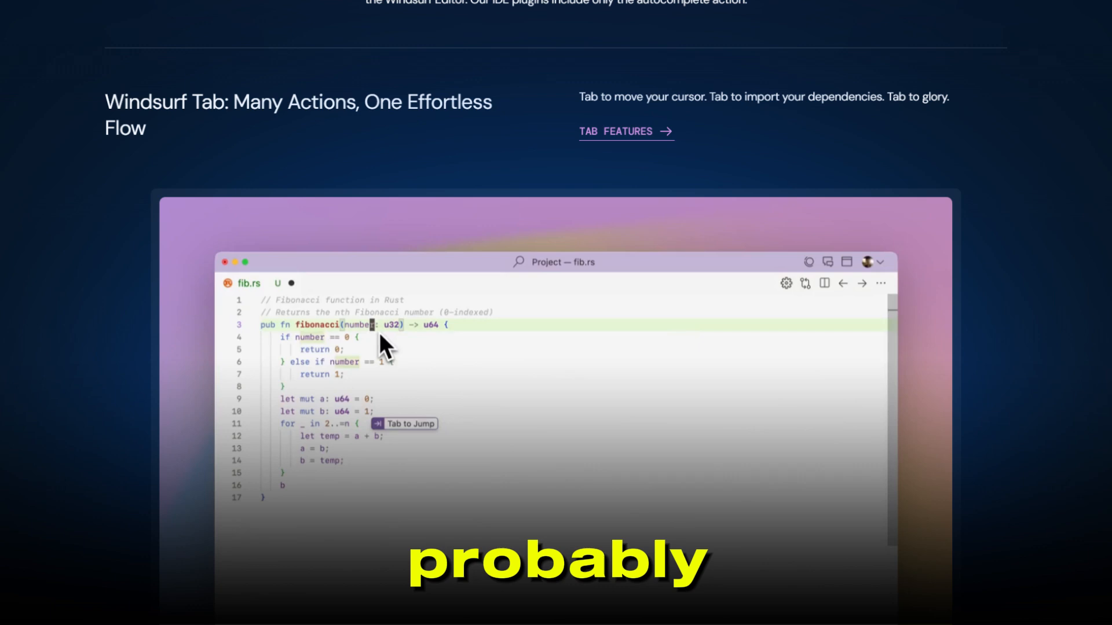
scroll(down, 3)
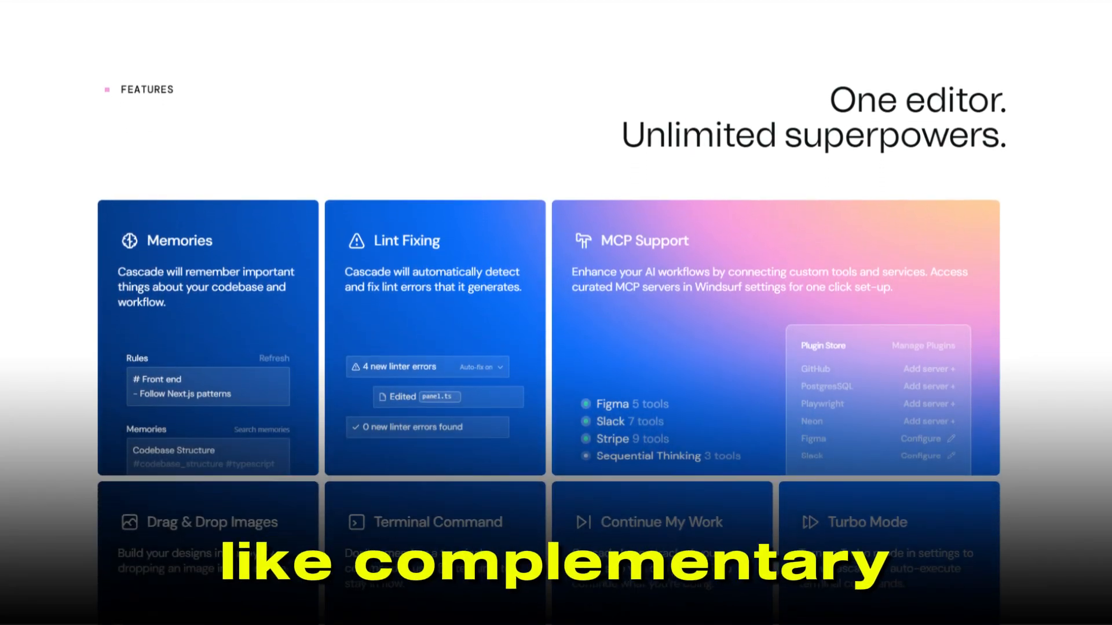
scroll(down, 3)
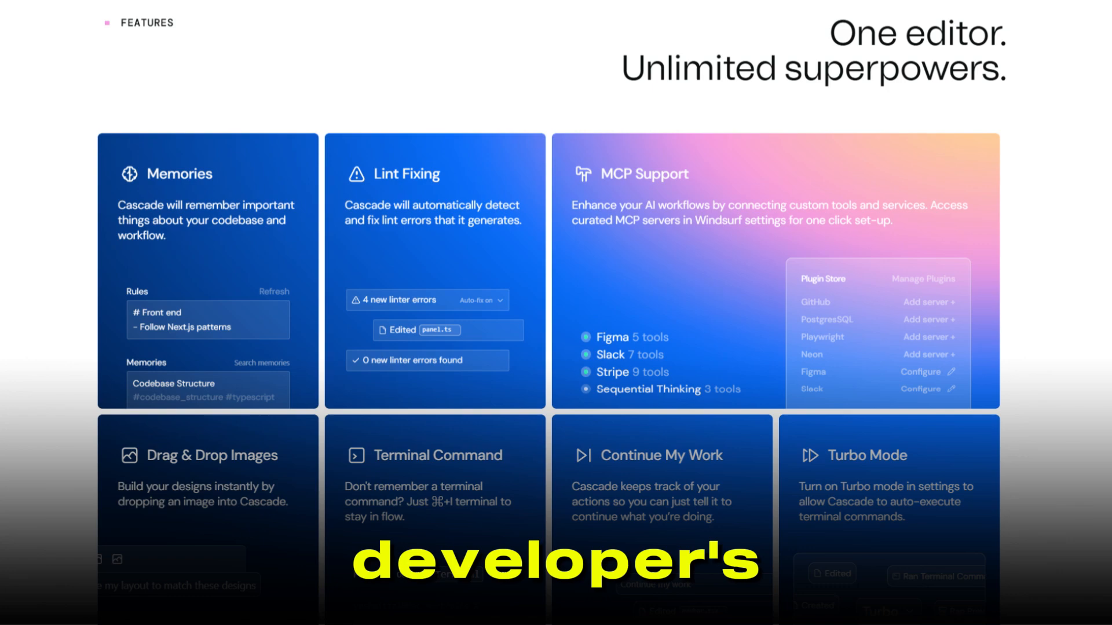
scroll(down, 3)
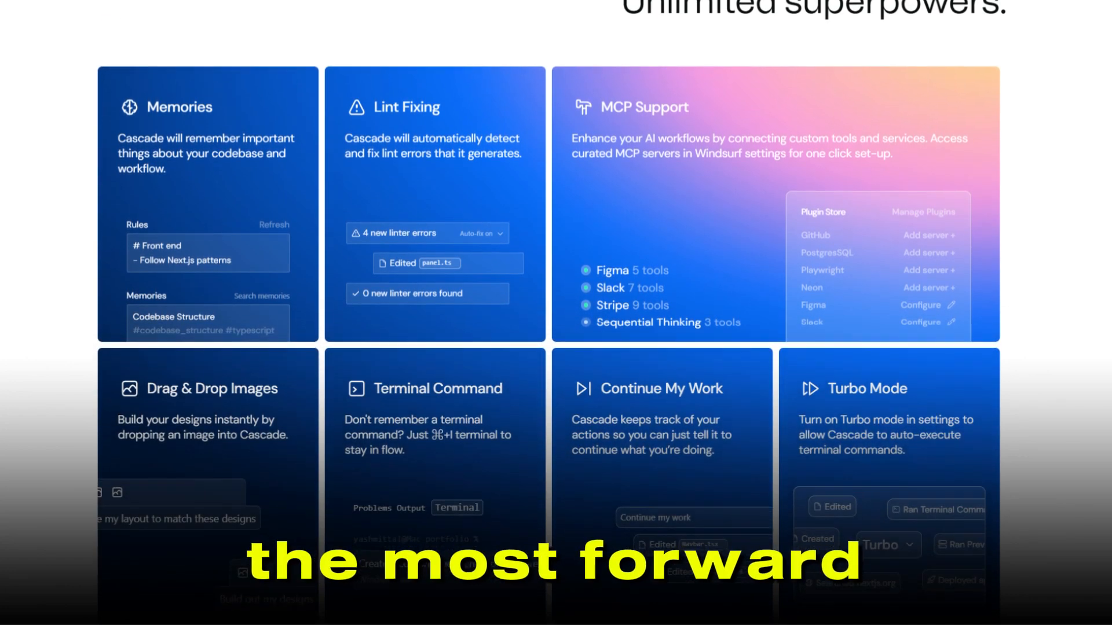
scroll(down, 3)
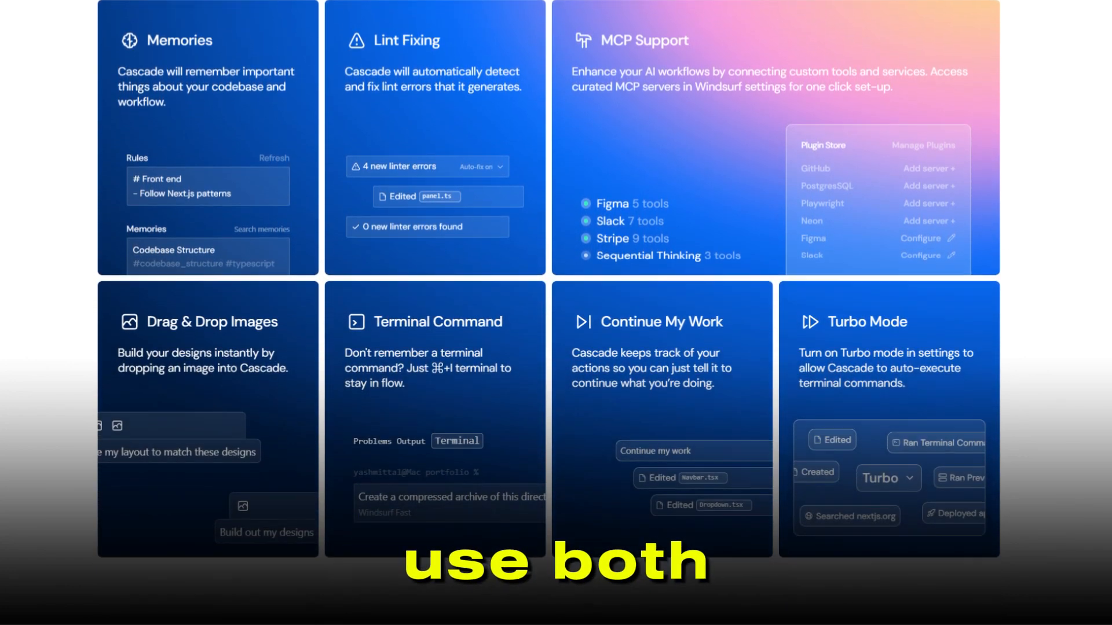
scroll(down, 3)
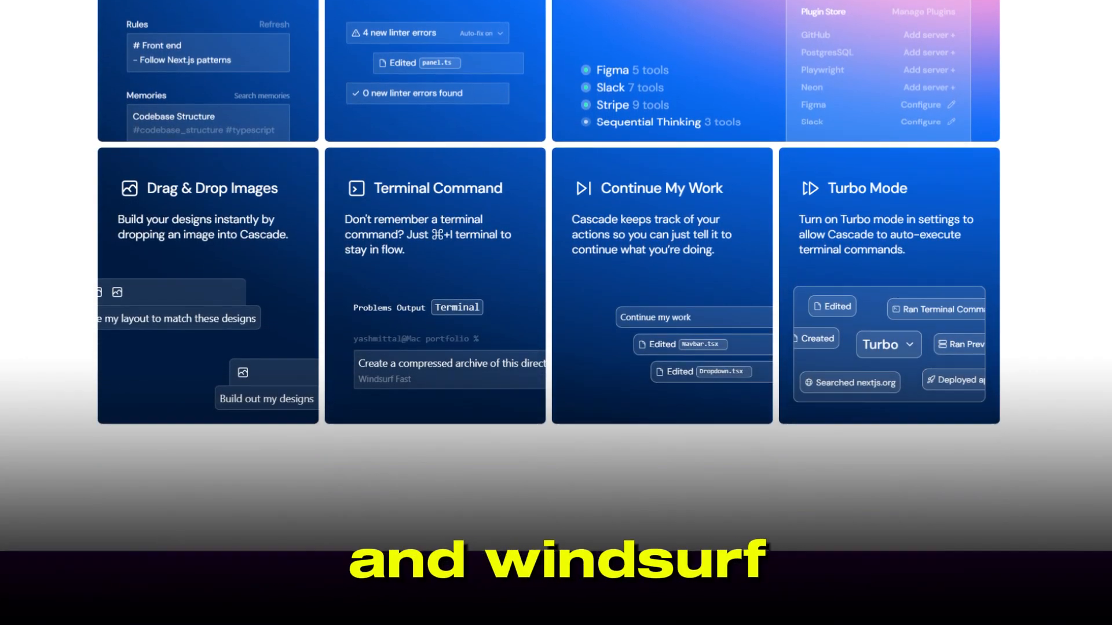
scroll(down, 3)
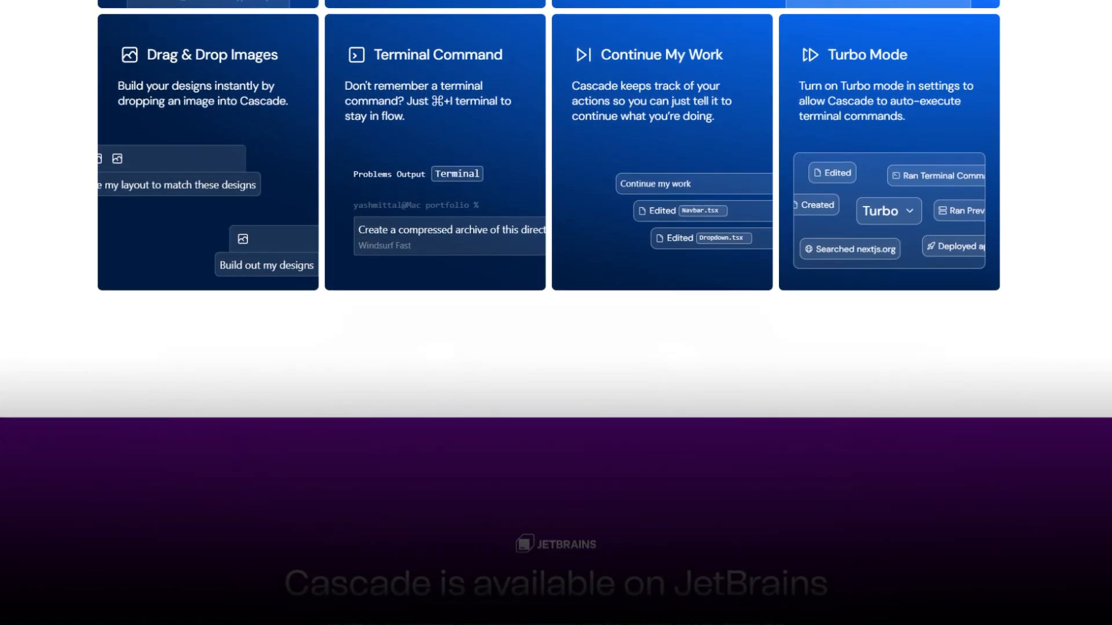
scroll(down, 3)
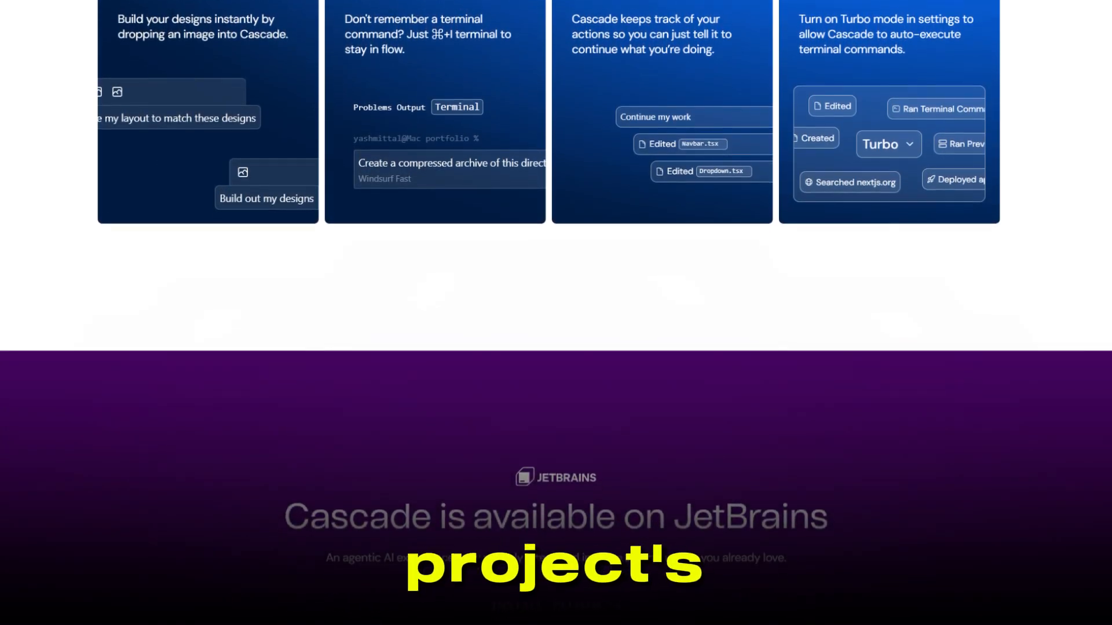
scroll(down, 3)
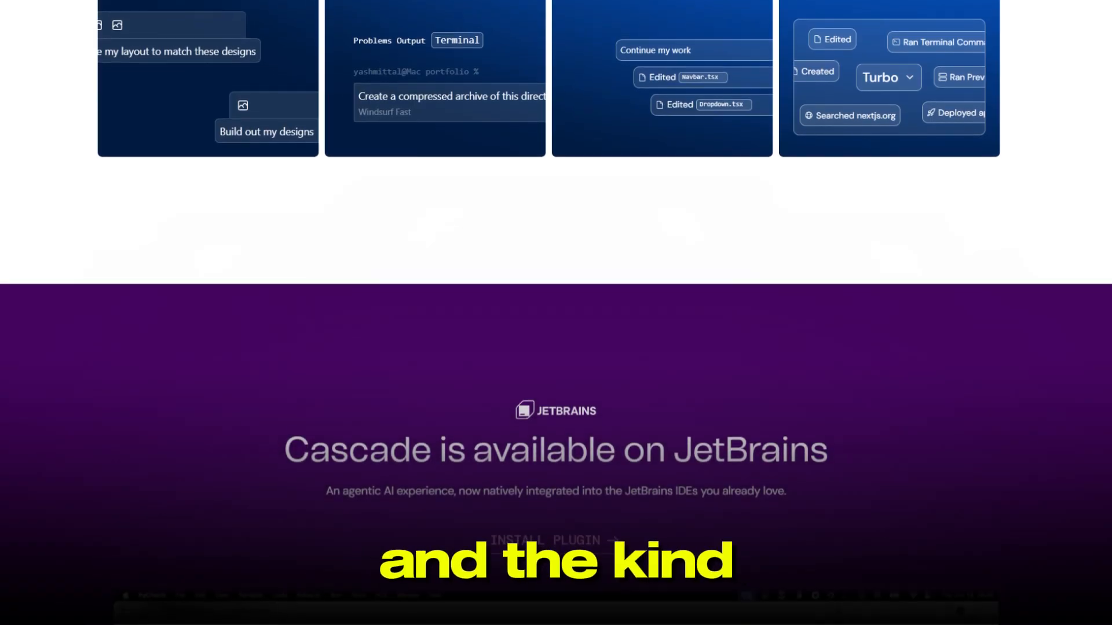
scroll(down, 3)
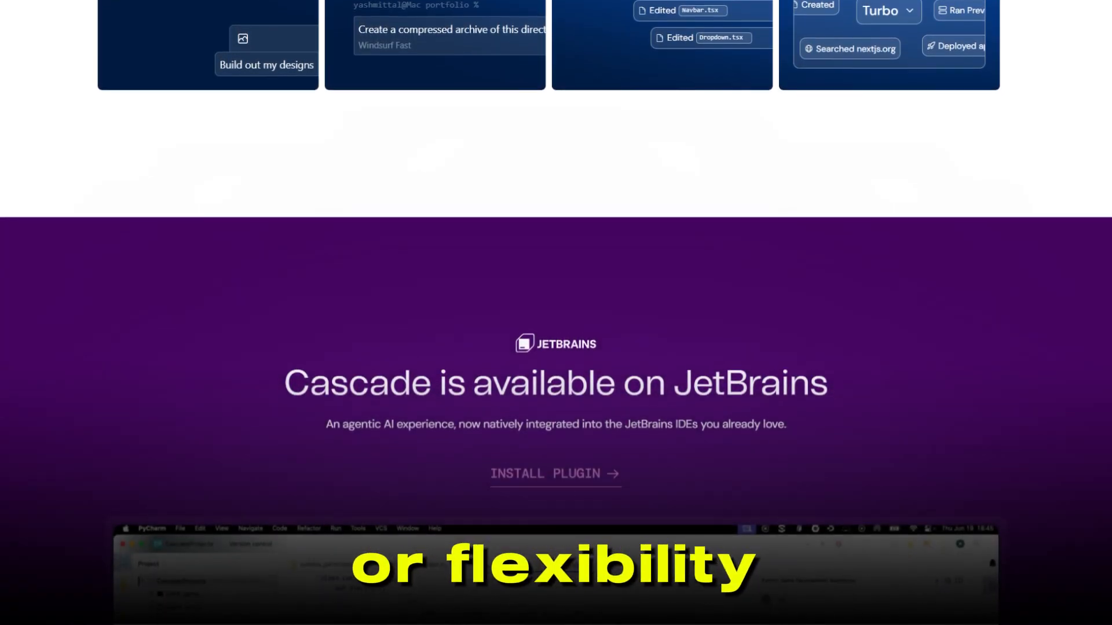